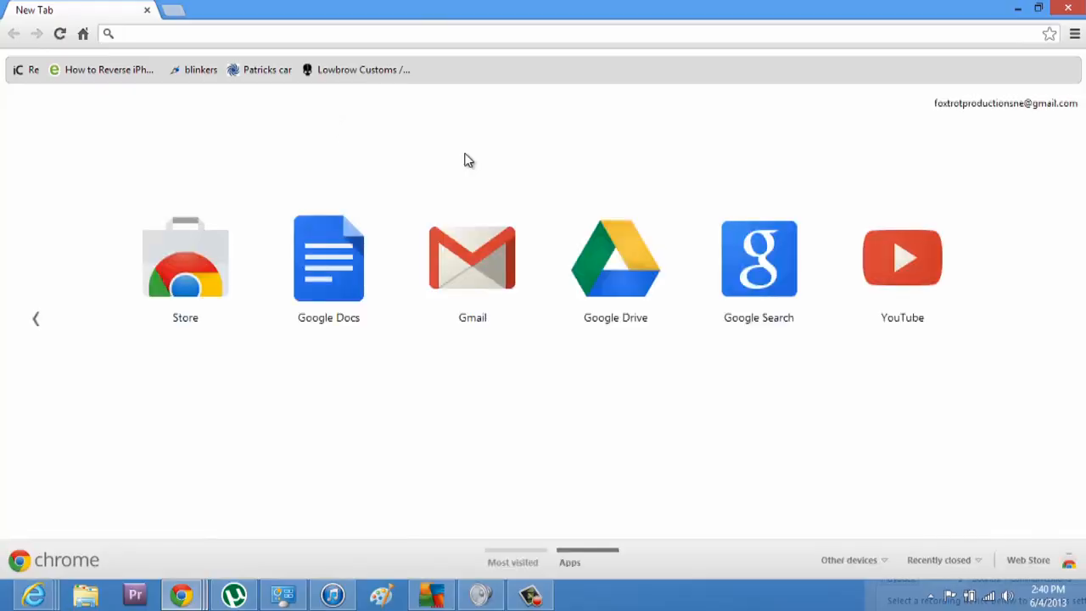
text(www.netflix.com)
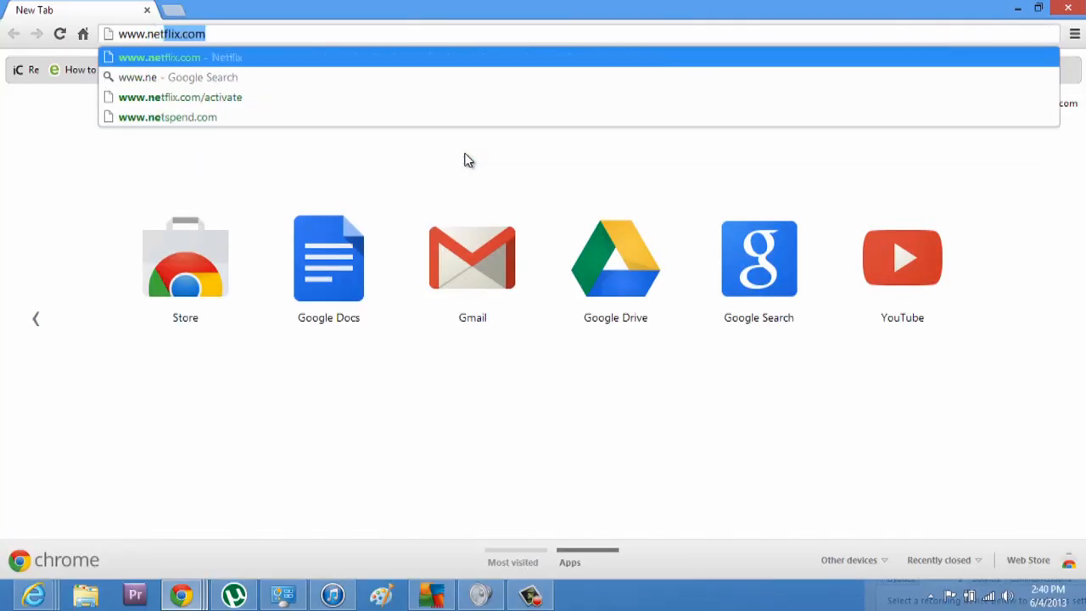
key(Enter)
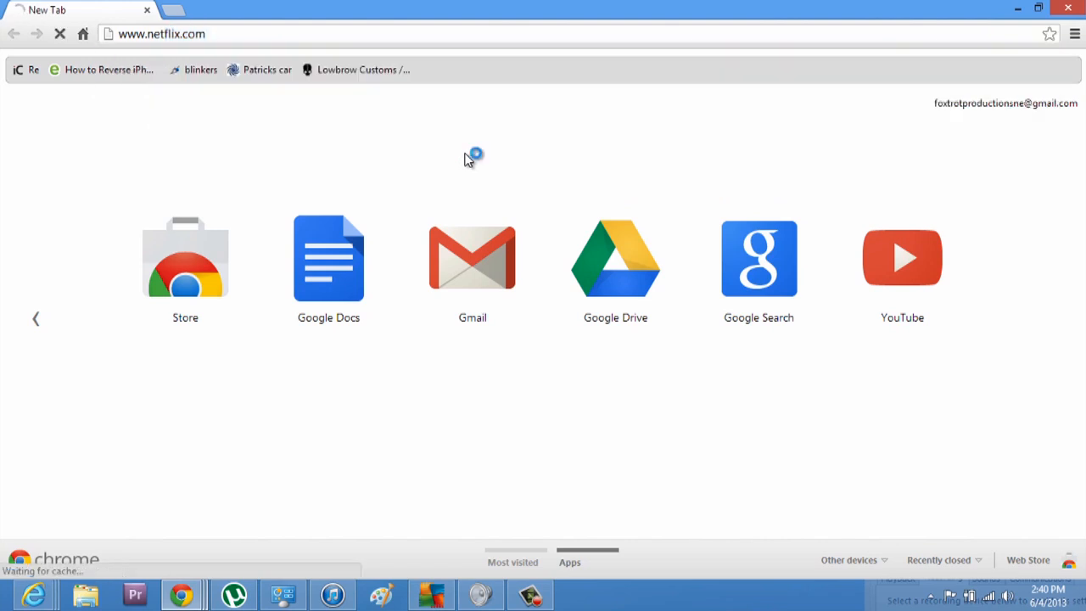